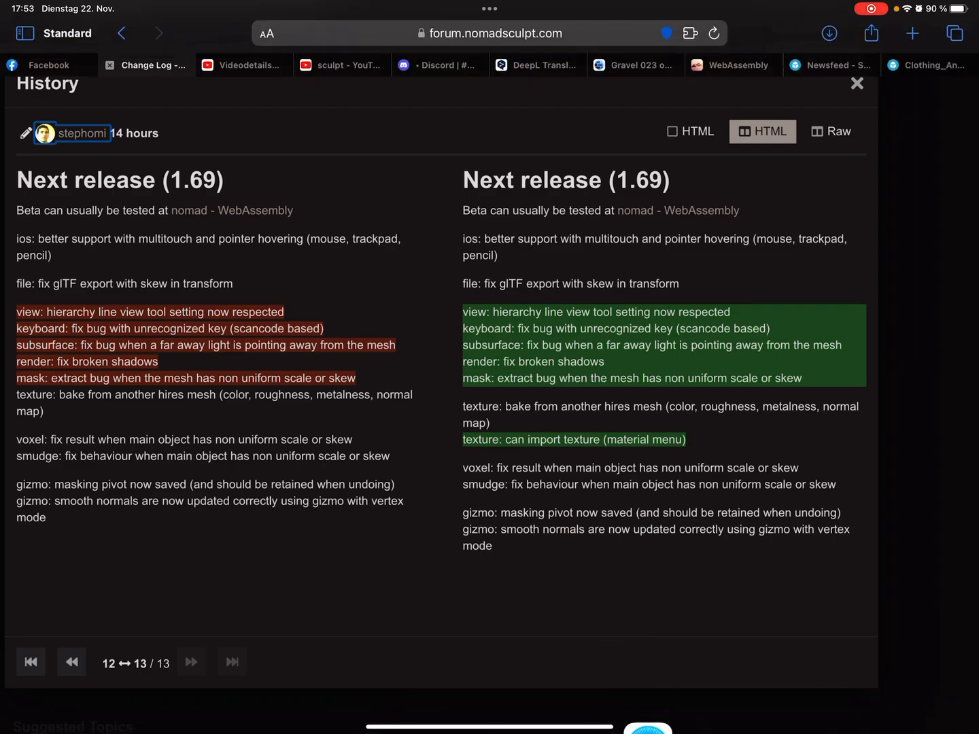
Switch to the Safari tab running the Nomad Sculpt WebAssembly demo.
click(730, 65)
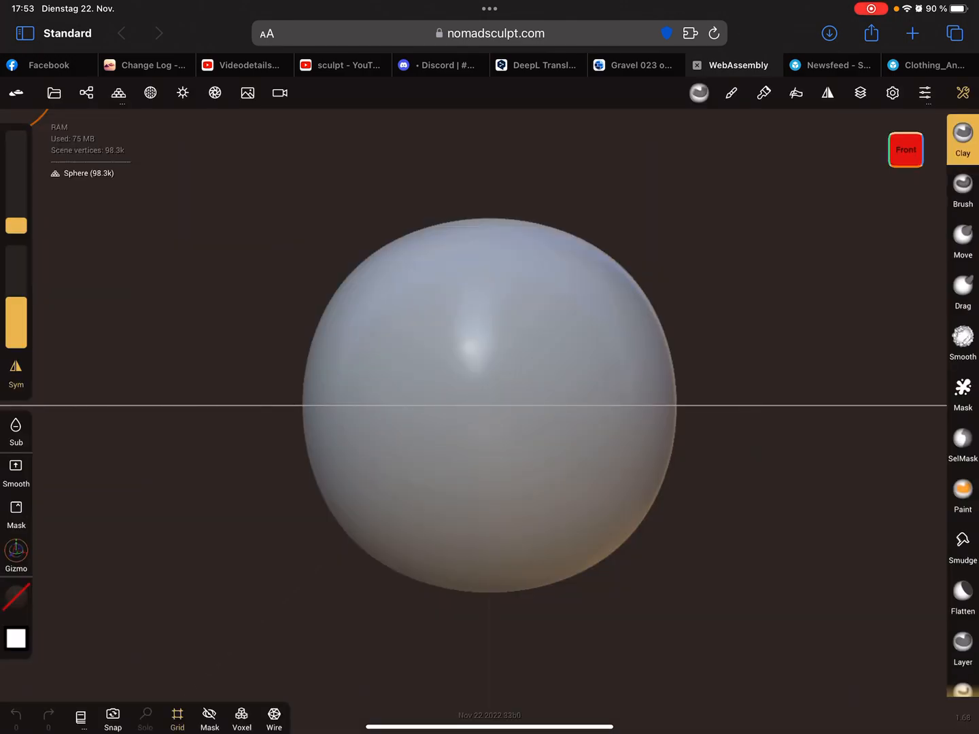
Delete the default Sphere in the Scene panel and add a UV Sphere primitive.
click(488, 33)
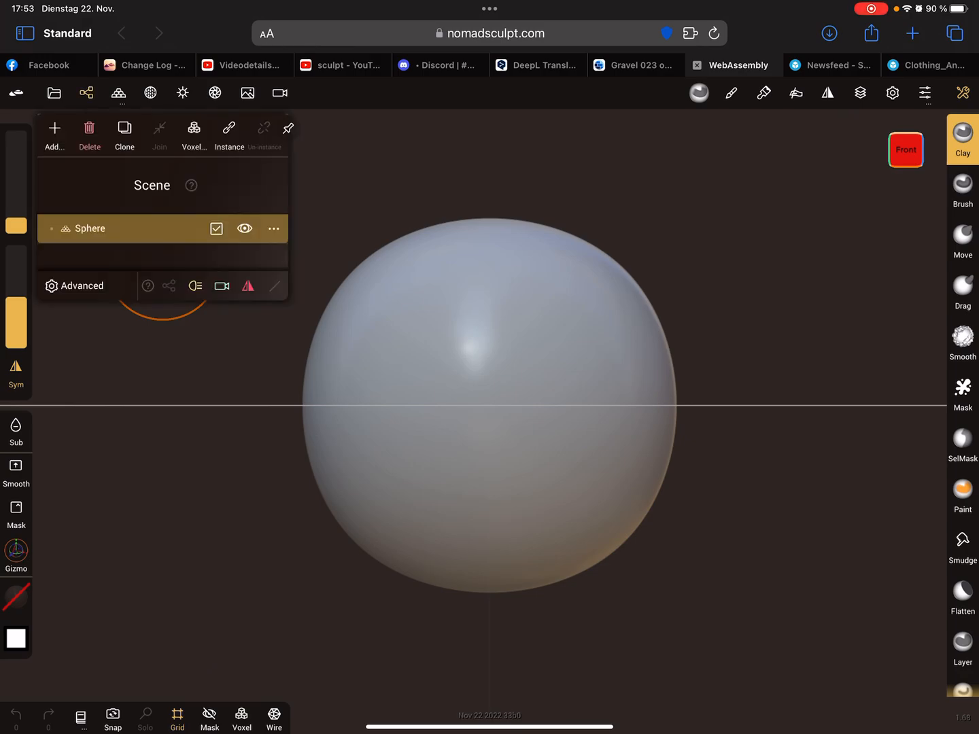
click(54, 133)
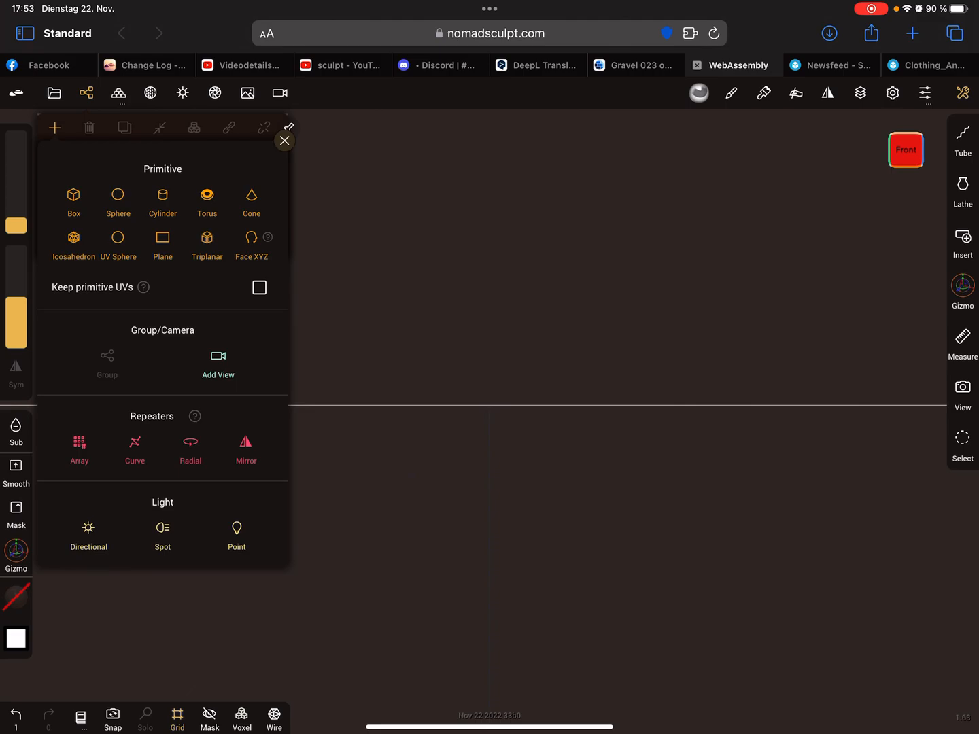
click(118, 195)
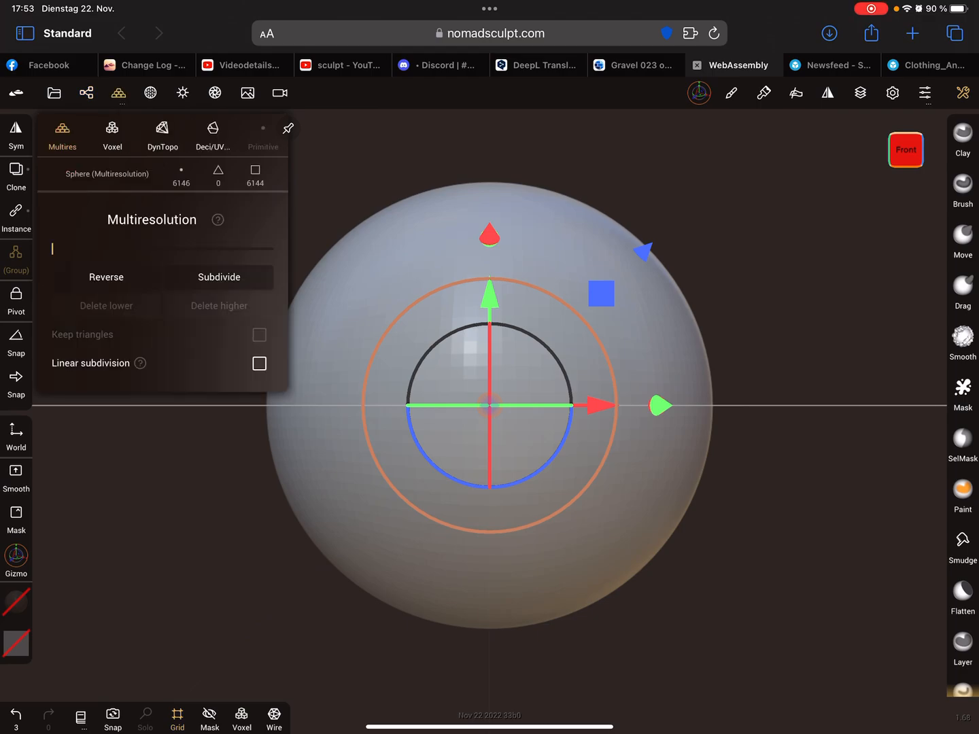
Unwrap the sphere into a UV atlas and hide the UV checker.
click(212, 134)
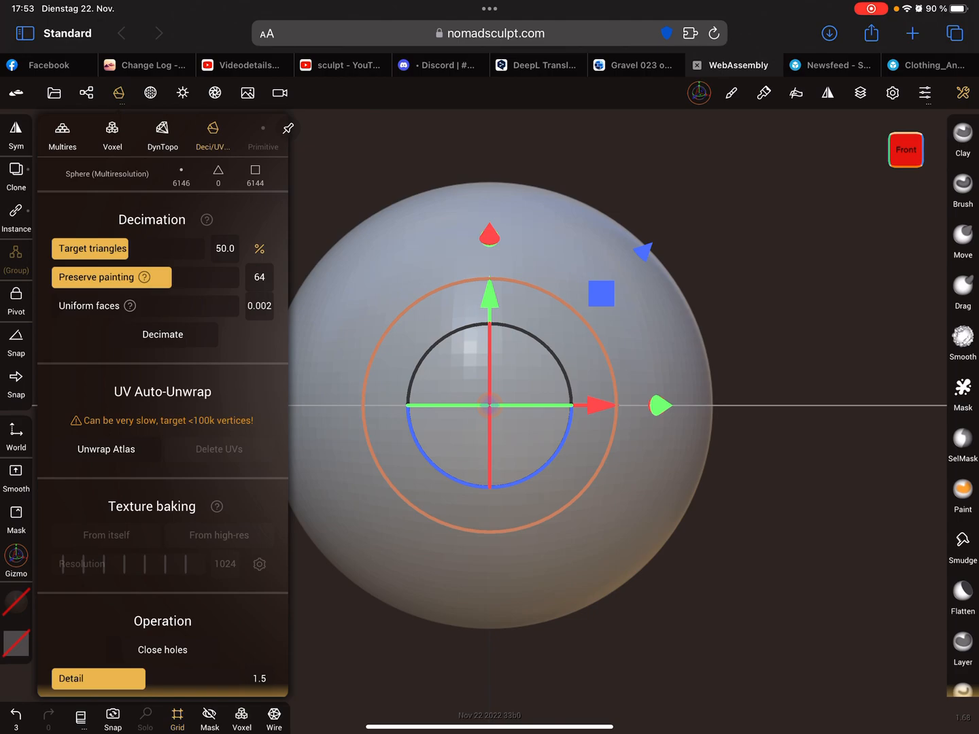
click(105, 449)
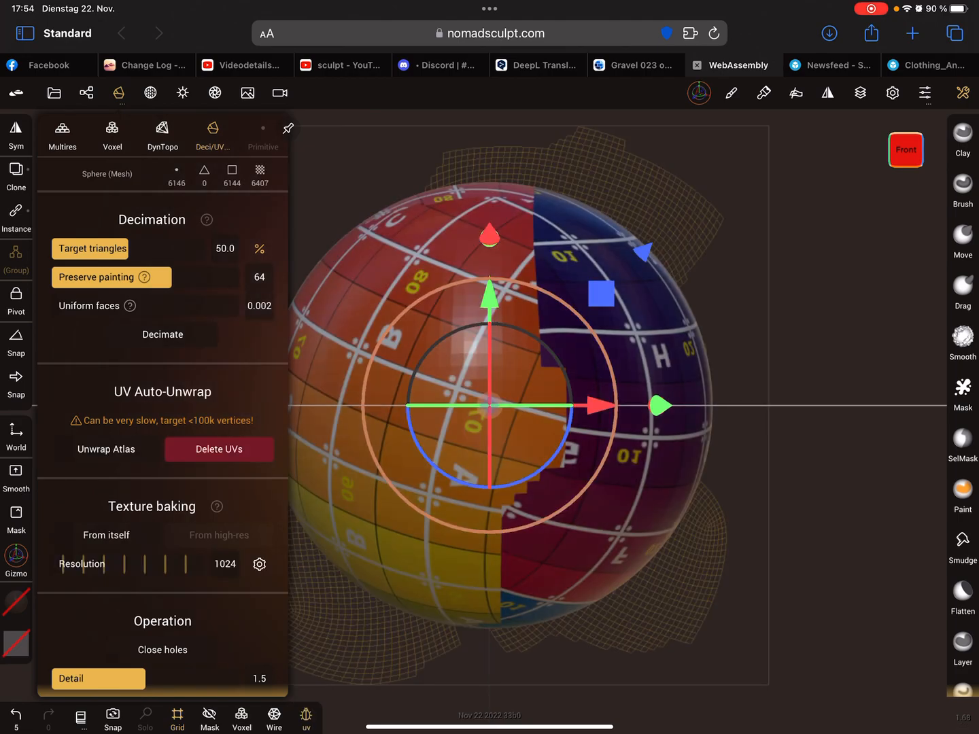
click(219, 449)
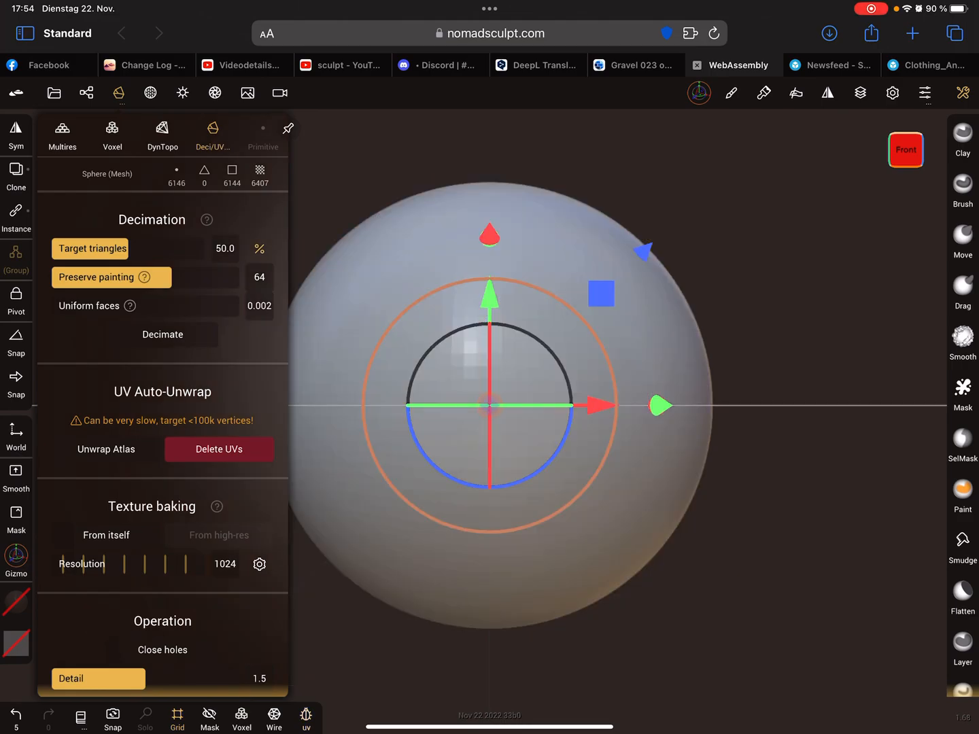
Add Camera reset and Perspective shortcuts to the interface.
click(924, 93)
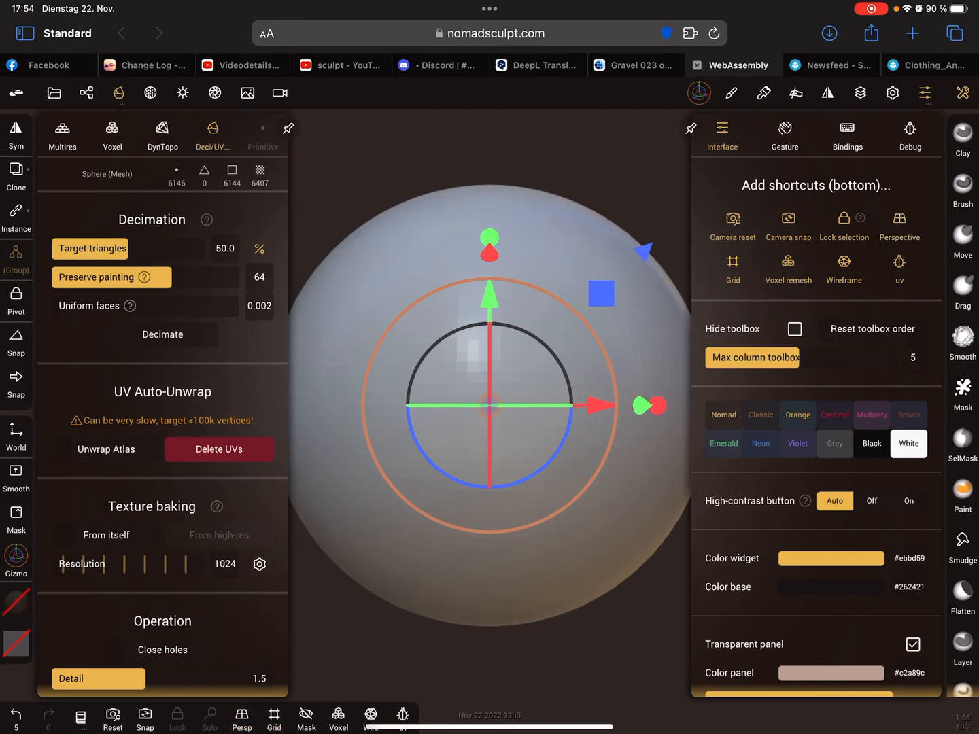
click(924, 94)
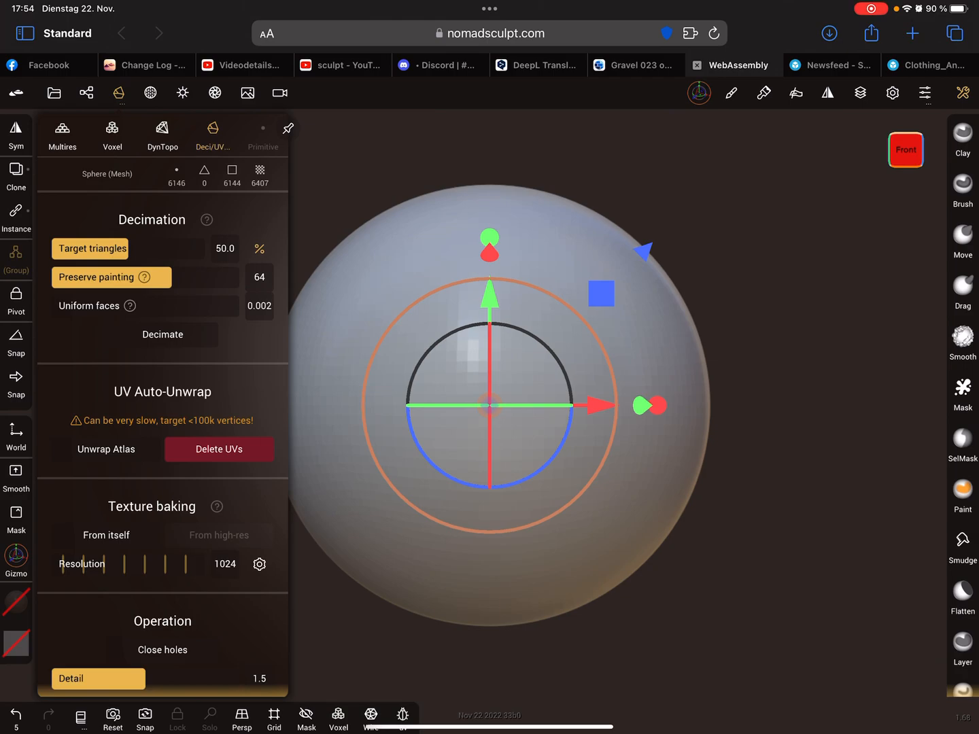
click(119, 93)
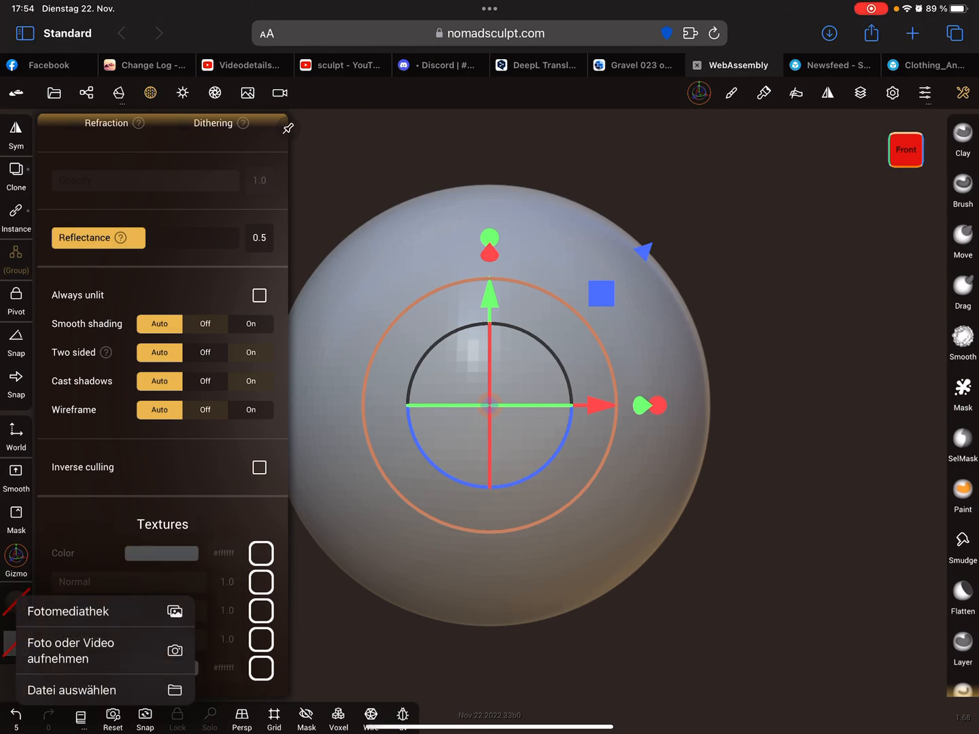
Apply the denim photo from Fotomediathek as the color texture with scale 3.
click(68, 611)
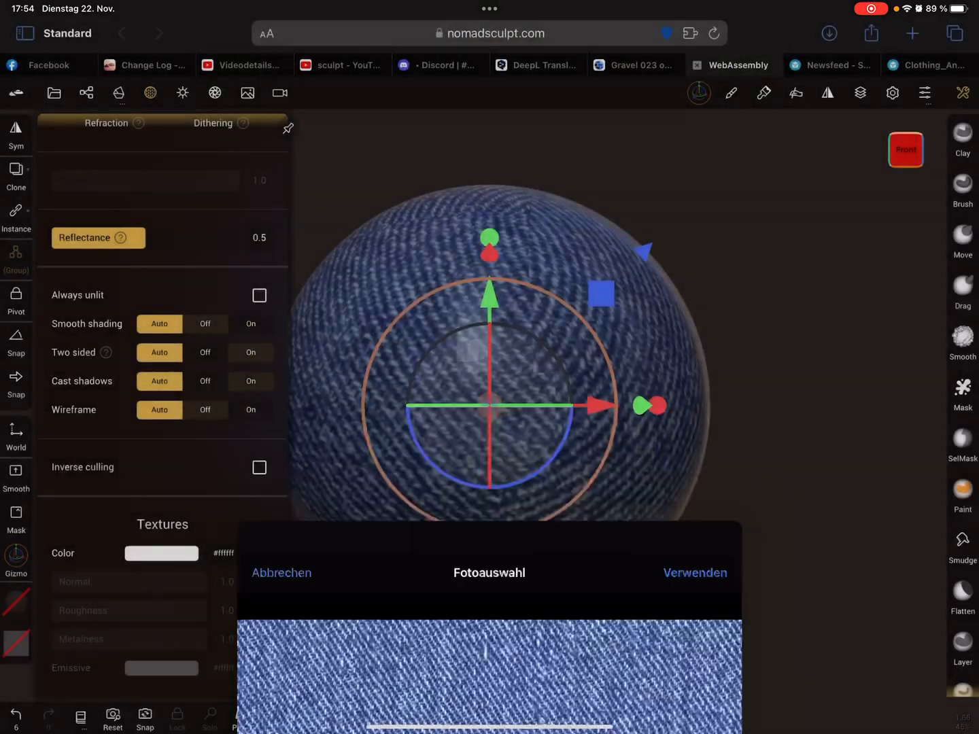
click(695, 573)
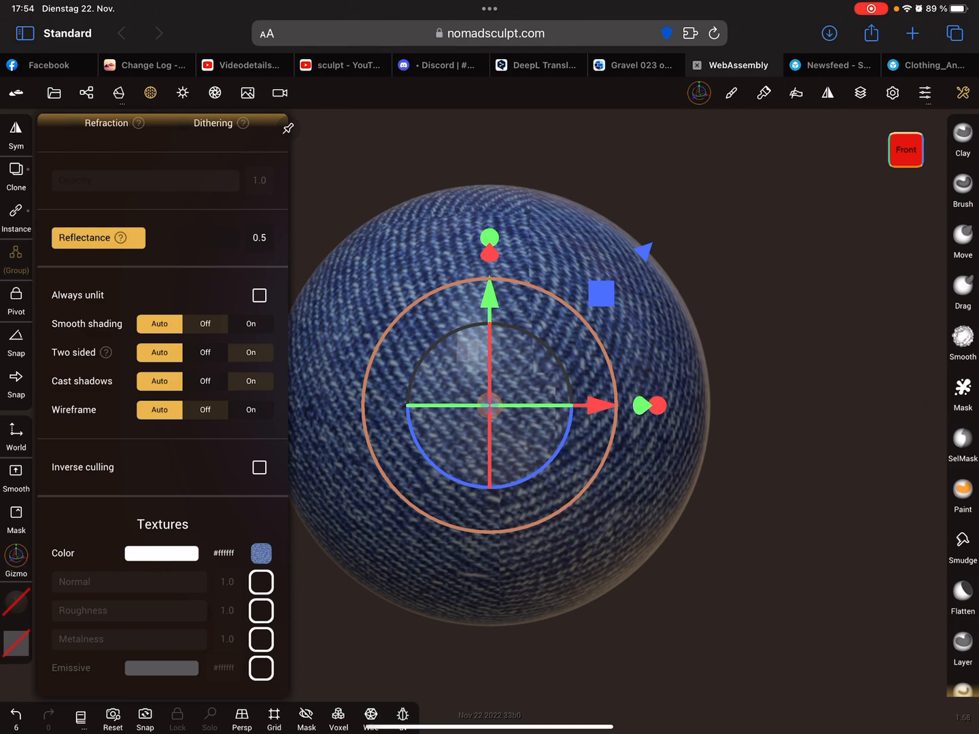
click(261, 553)
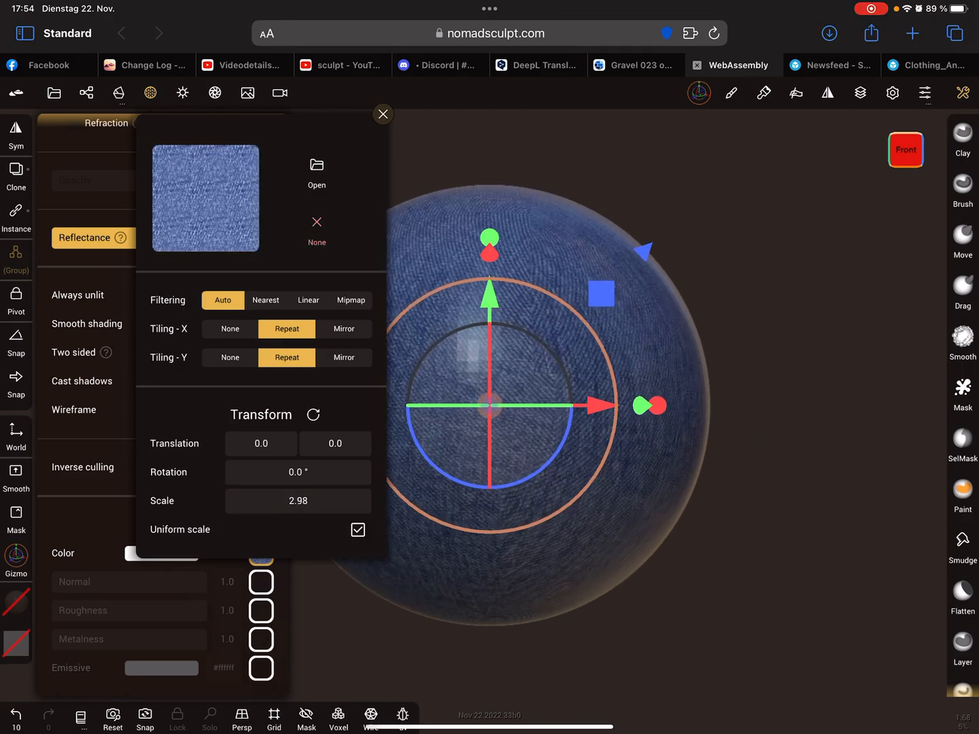
click(297, 501)
text(3)
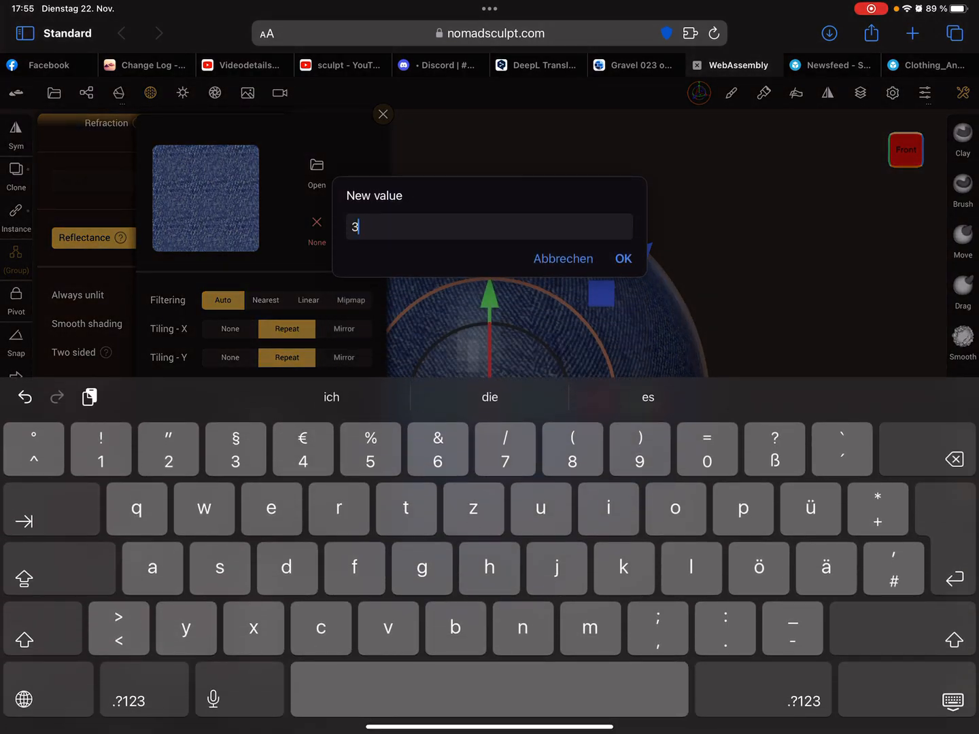
click(622, 258)
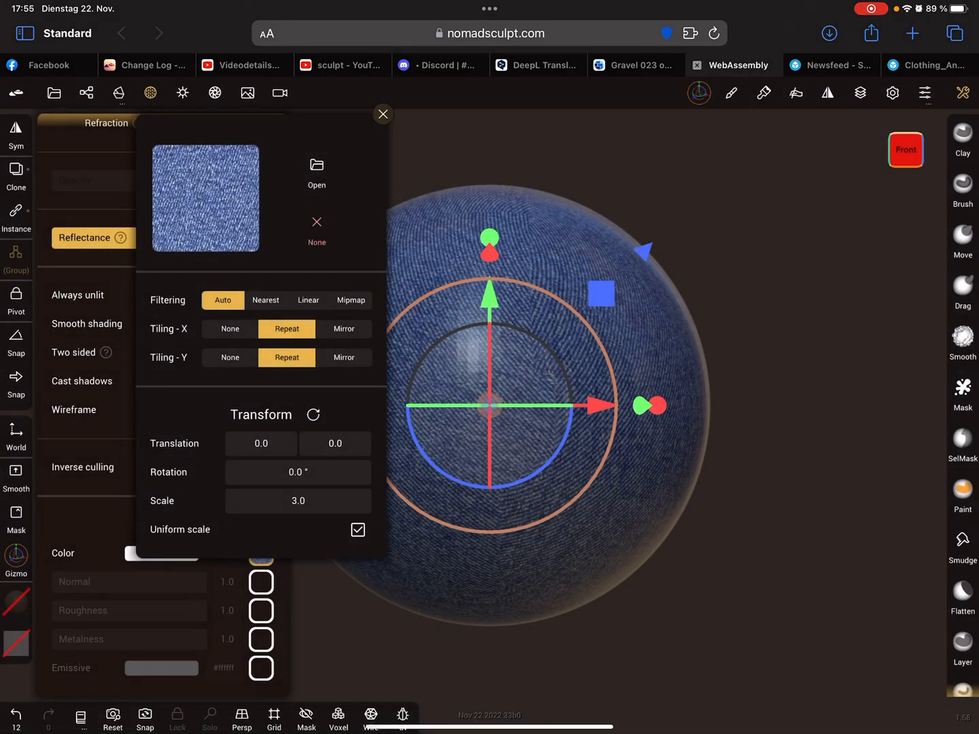
click(382, 114)
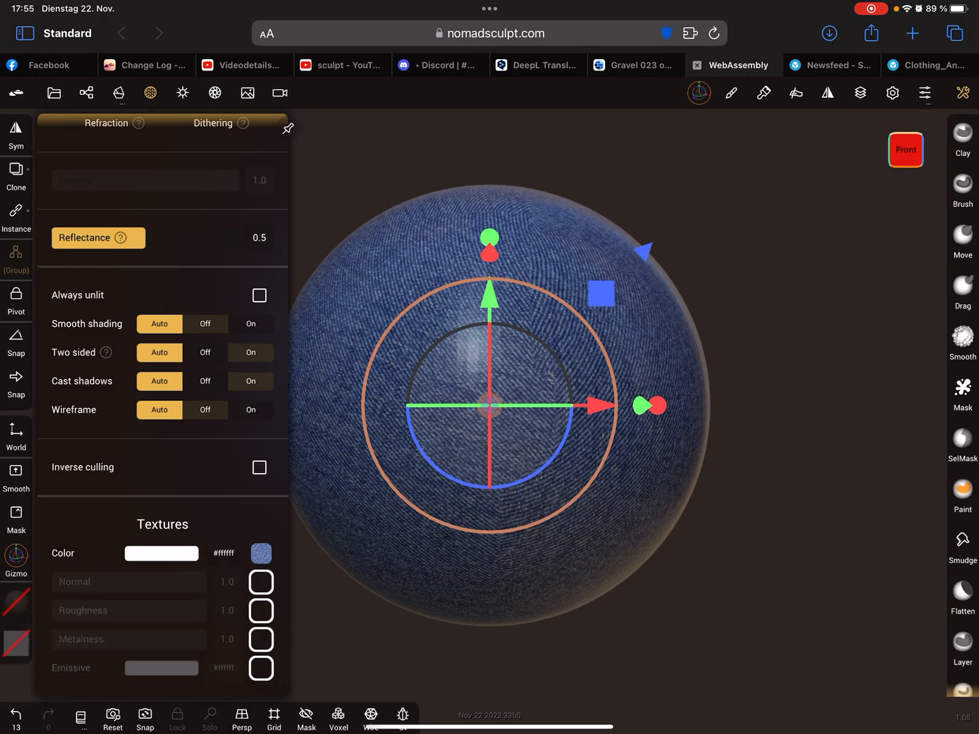
Load the blue normal map photo as the normal texture at scale 3.0.
click(261, 553)
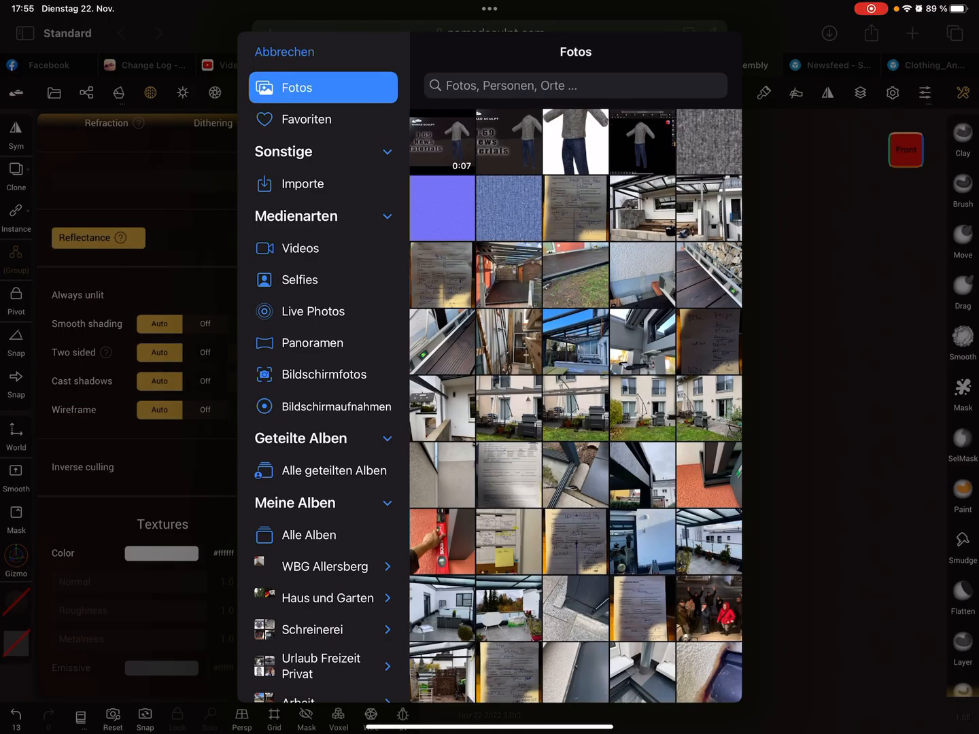
click(441, 208)
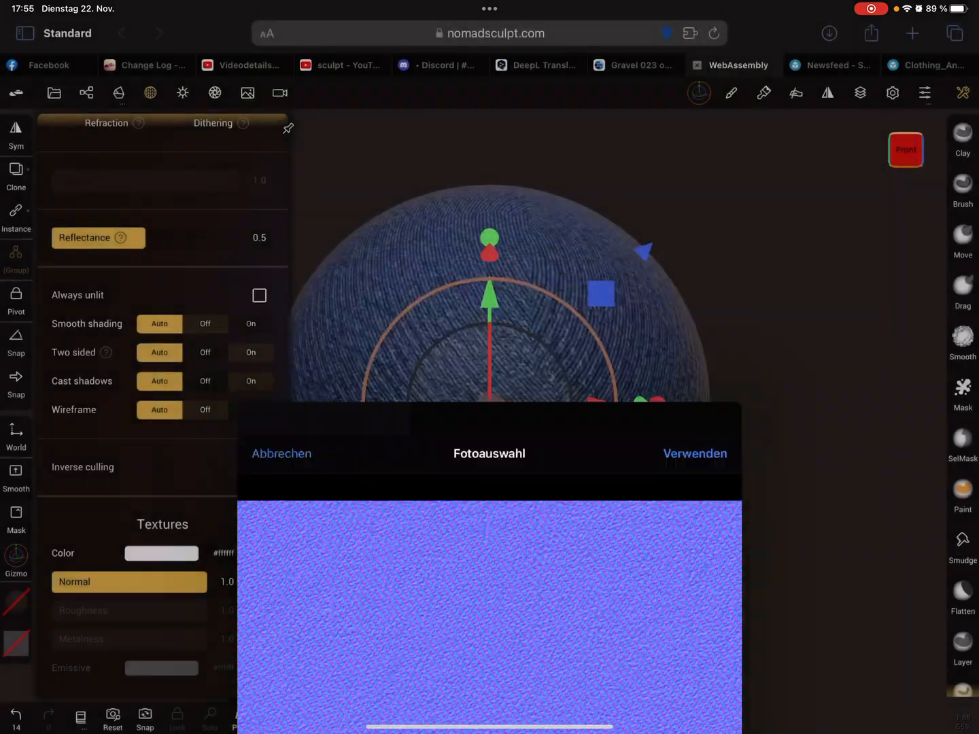
click(694, 454)
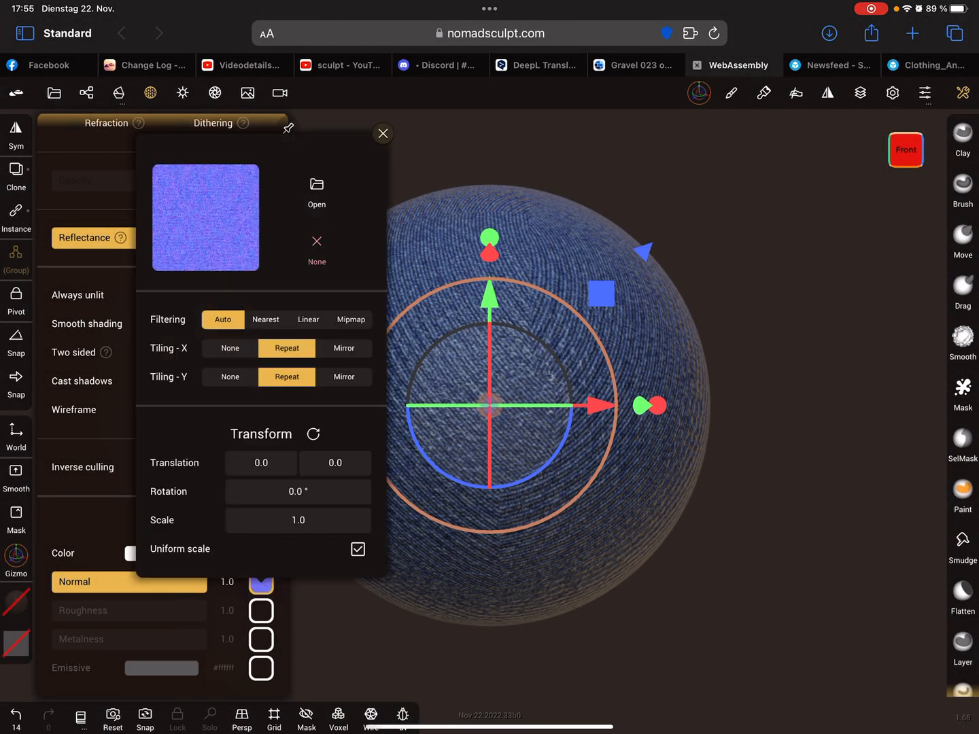
click(298, 520)
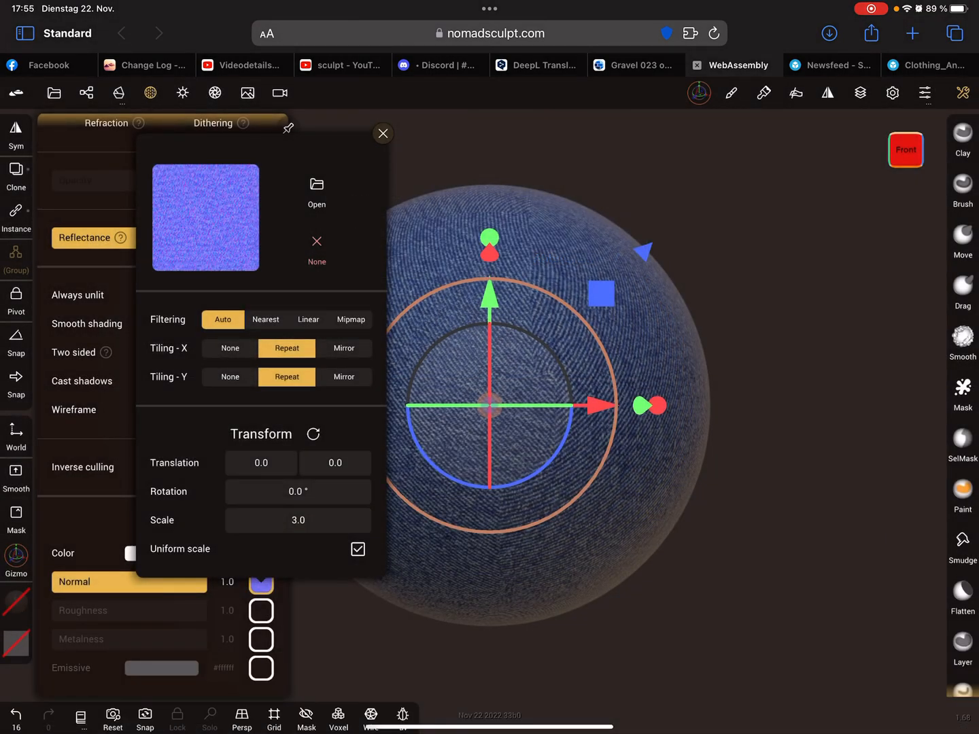
click(382, 133)
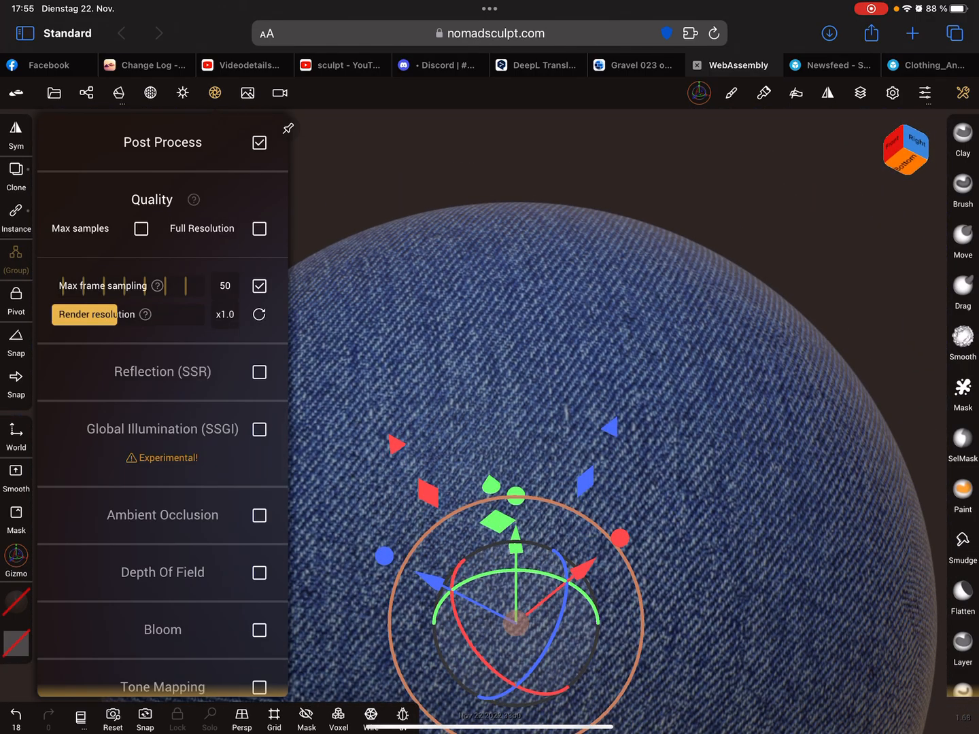
Enable reflections, global illumination, ambient occlusion (size 0.074) and sharpness (strength 0.408).
click(258, 429)
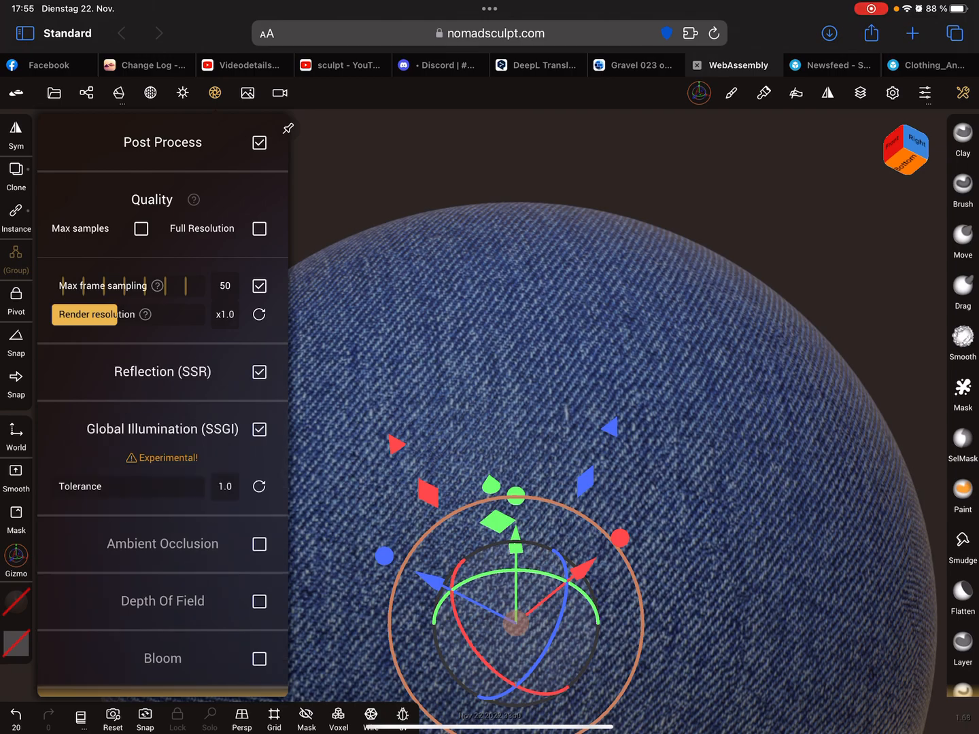
click(259, 544)
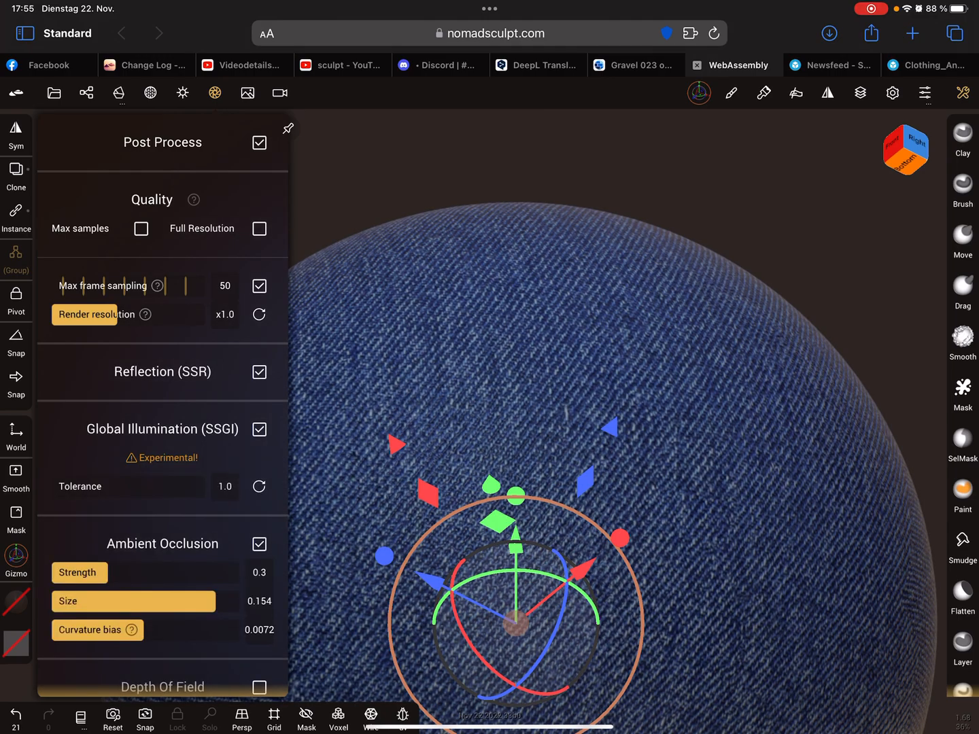
drag(190, 601, 143, 600)
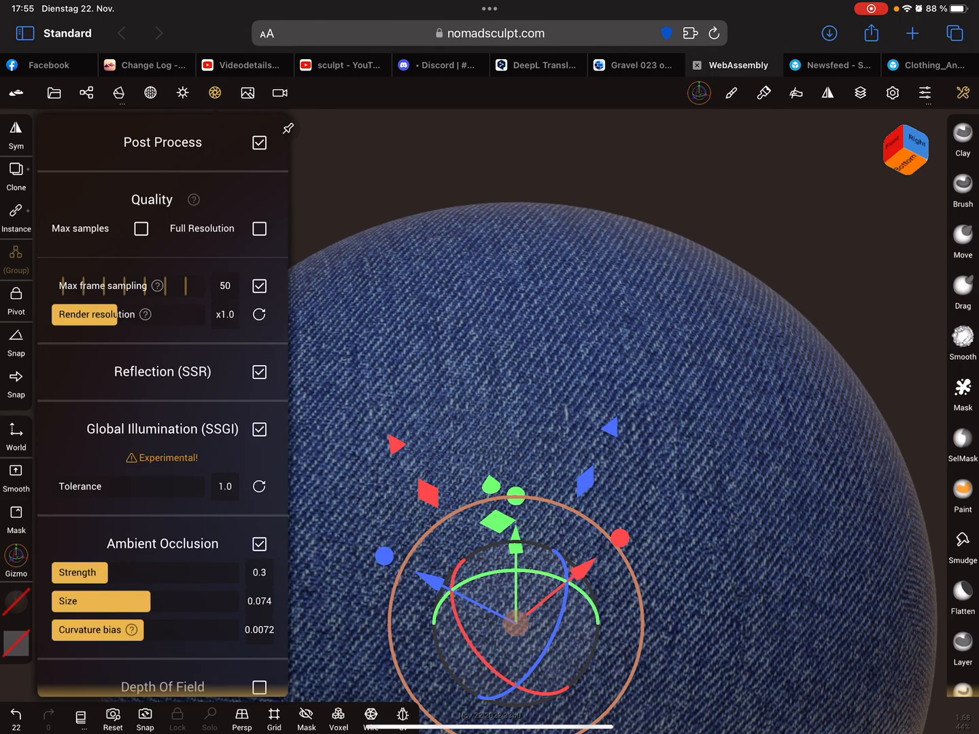
scroll(down, 3)
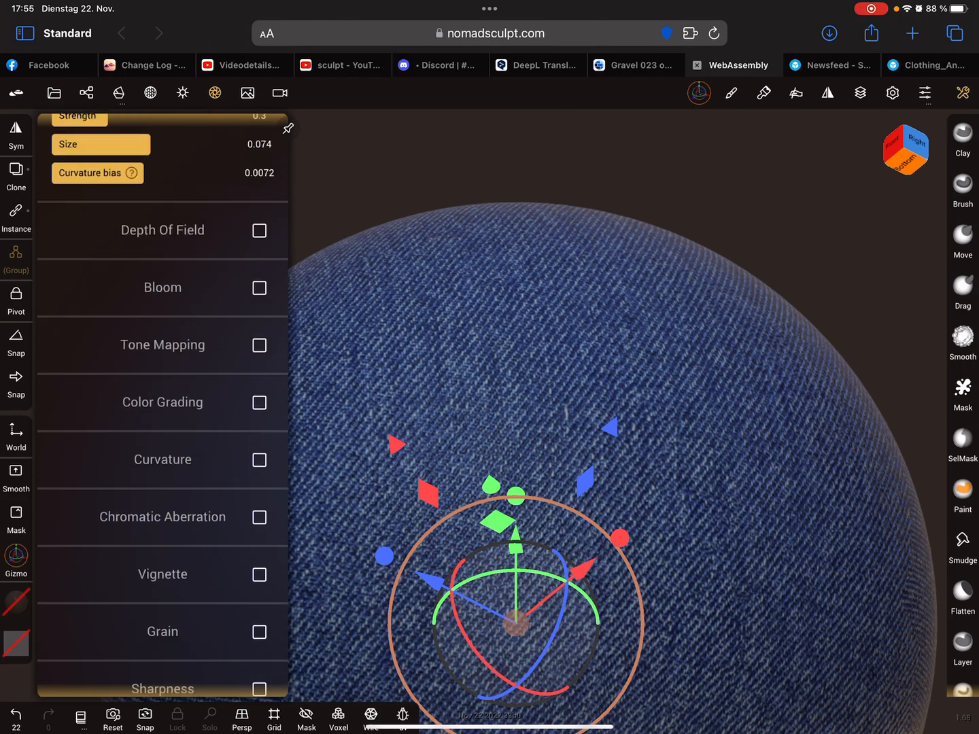
scroll(down, 3)
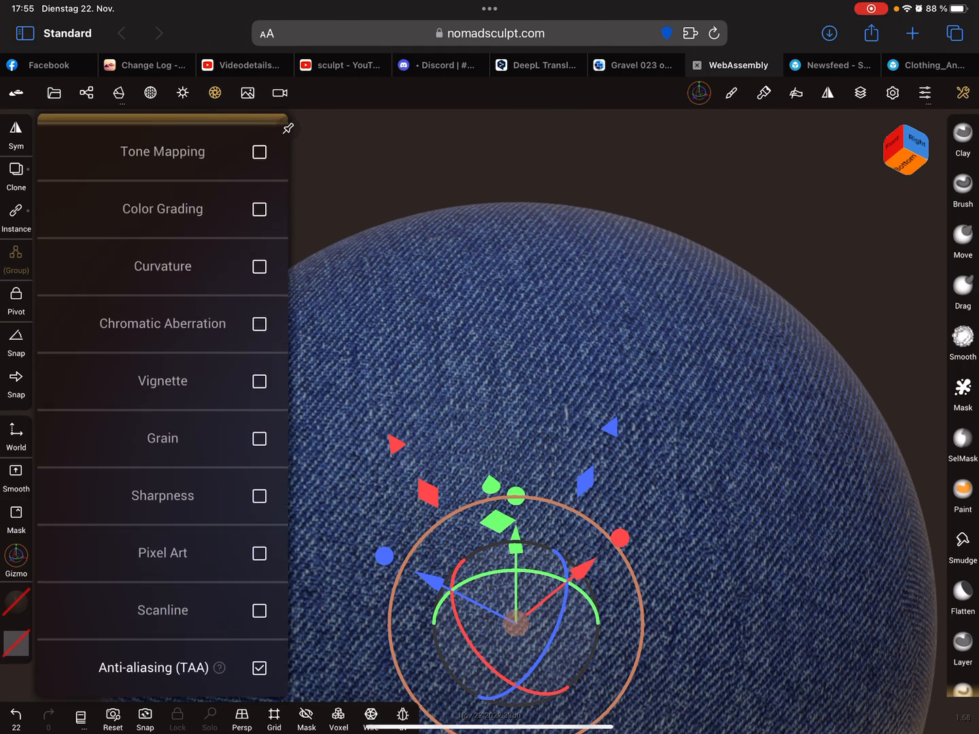
click(259, 495)
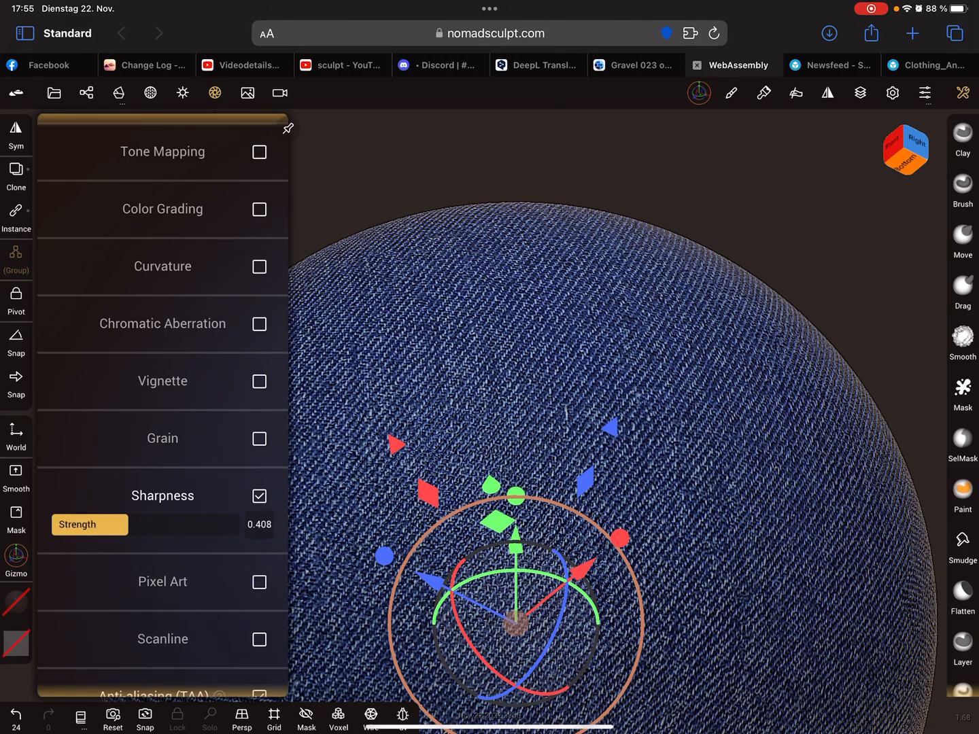